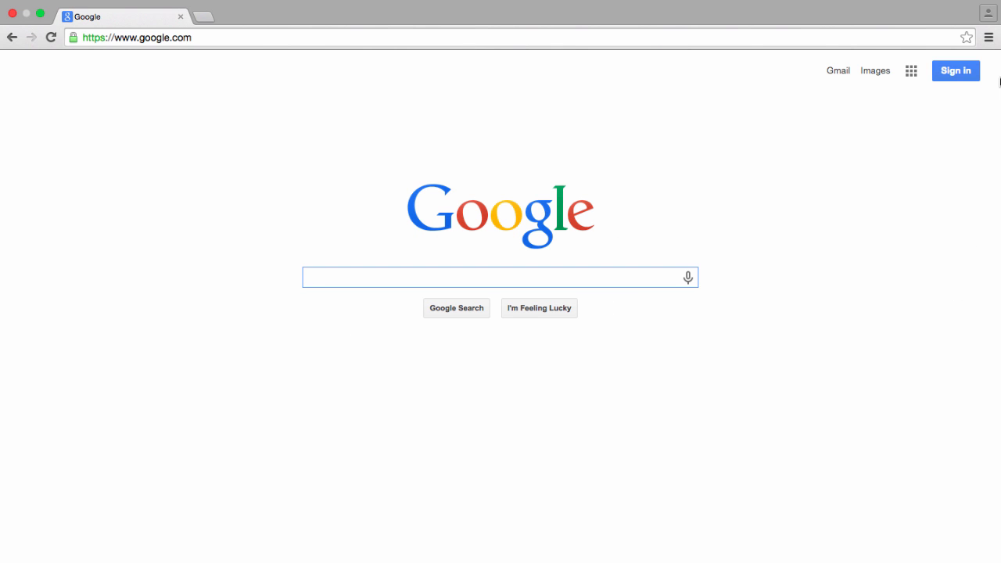
Step: Sign Chrome in with Kelly's Google account and dismiss the confirmation
{"action": "left_click", "coordinate": [500, 277]}
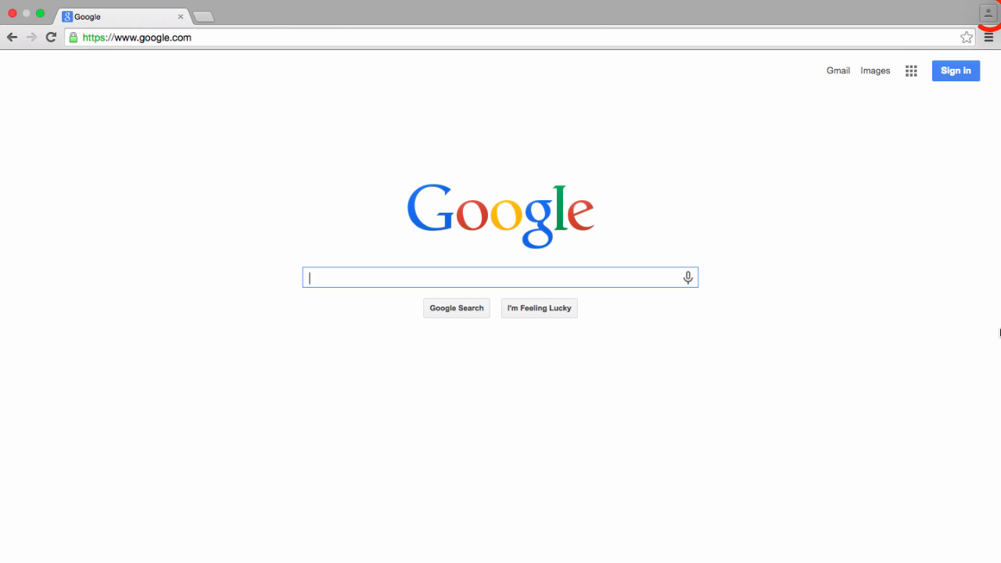
{"action": "left_click", "coordinate": [989, 13]}
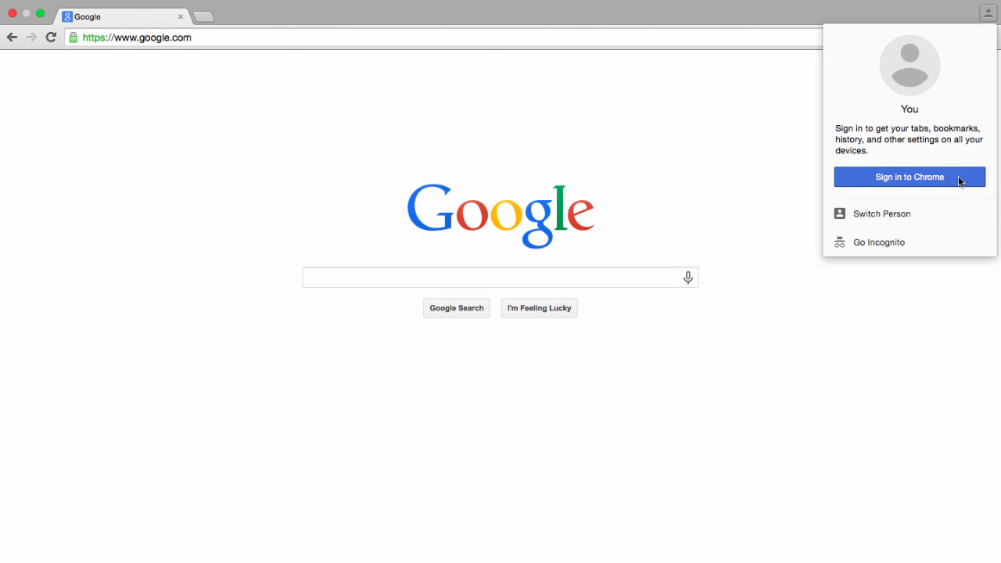
{"action": "left_click", "coordinate": [909, 177]}
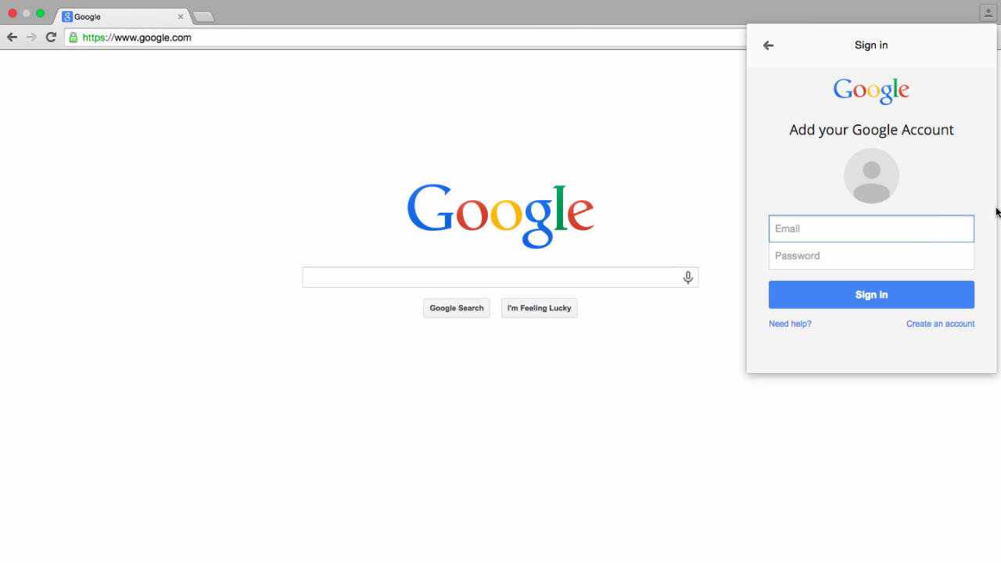
{"action": "type", "text": "••••"}
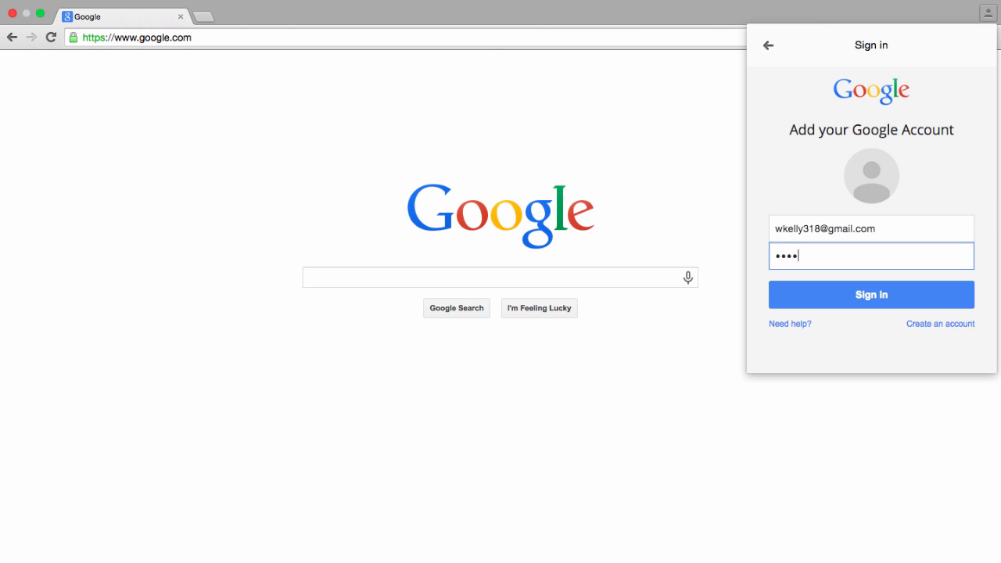
{"action": "left_click", "coordinate": [871, 295]}
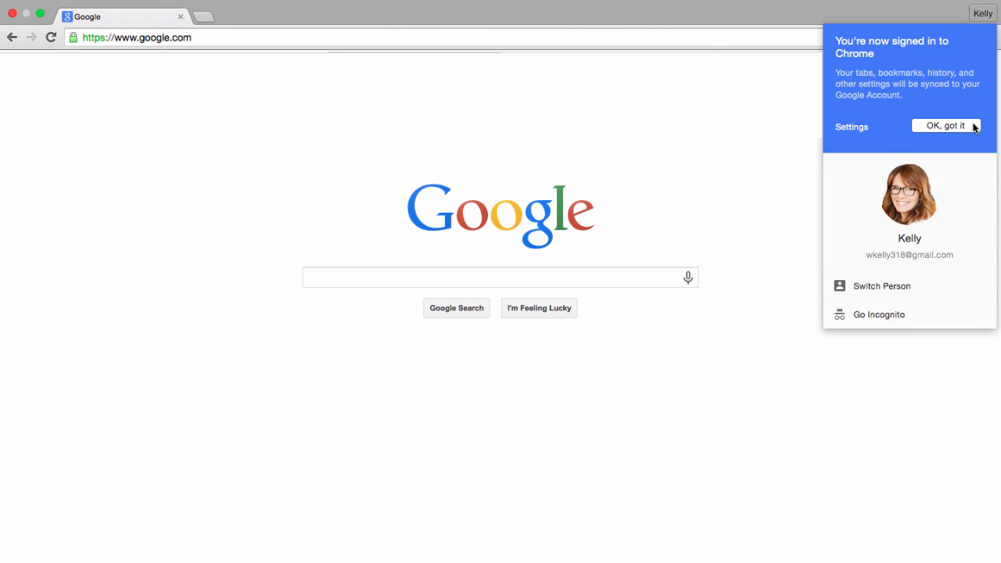
{"action": "left_click", "coordinate": [946, 126]}
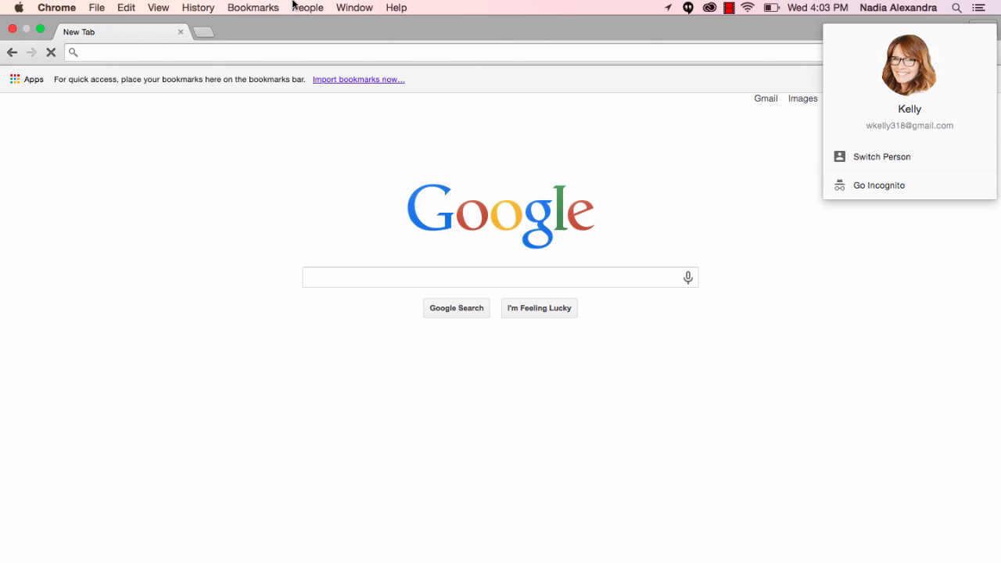
Step: Rename the current person to Kelly Home with the cat avatar
{"action": "left_click", "coordinate": [307, 8]}
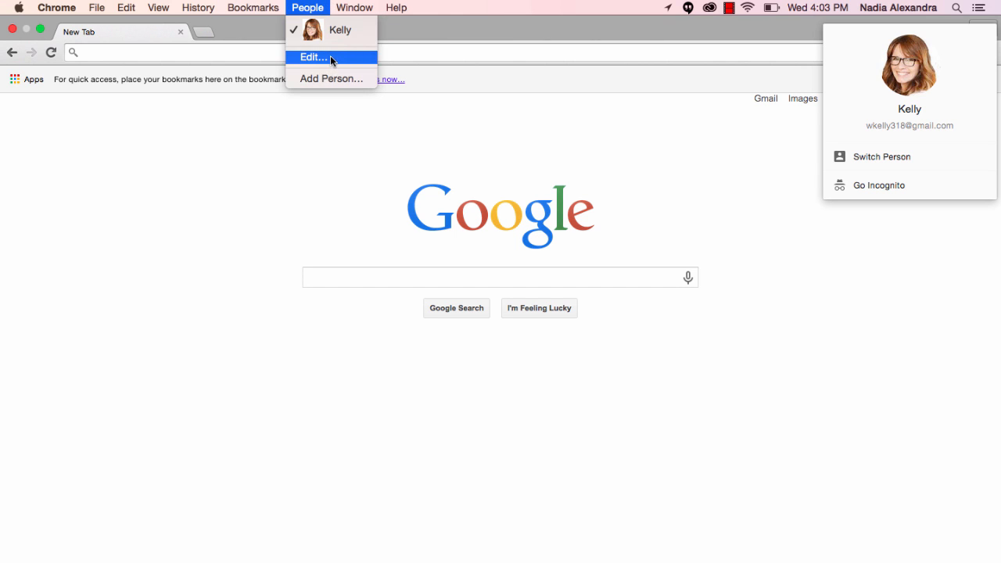
{"action": "left_click", "coordinate": [313, 57]}
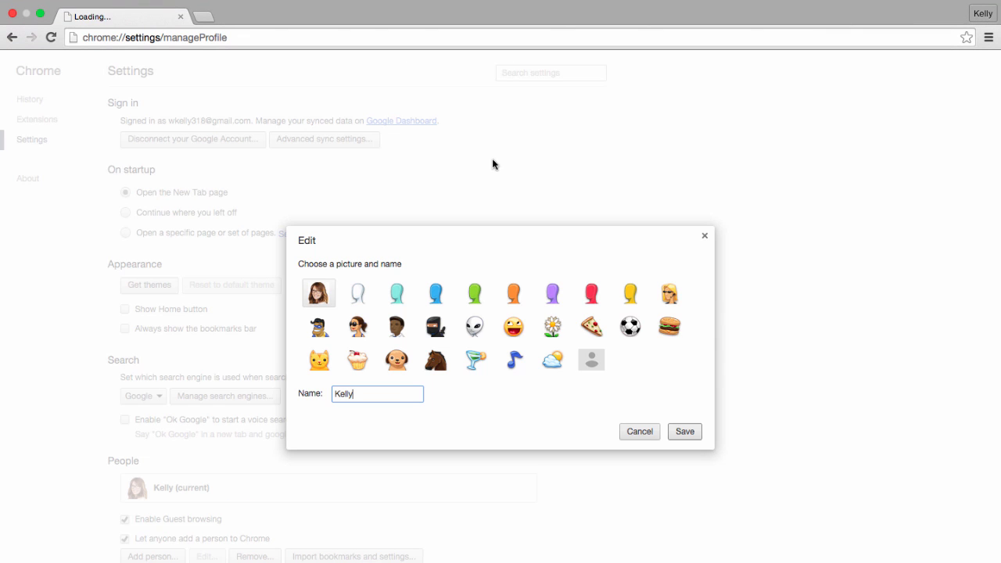
{"action": "mouse_move", "coordinate": [513, 218]}
{"action": "type", "text": " Hom"}
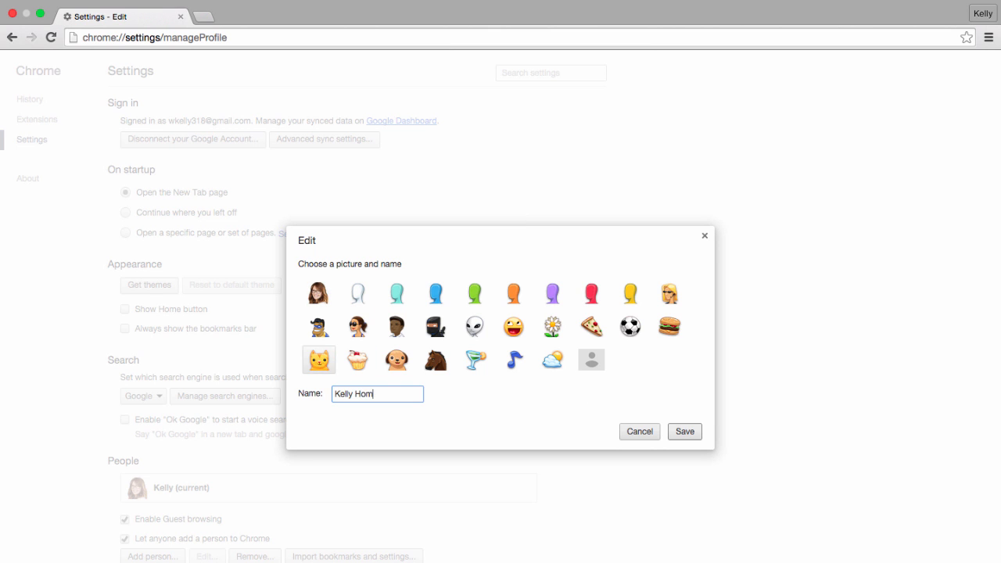
{"action": "left_click", "coordinate": [683, 431]}
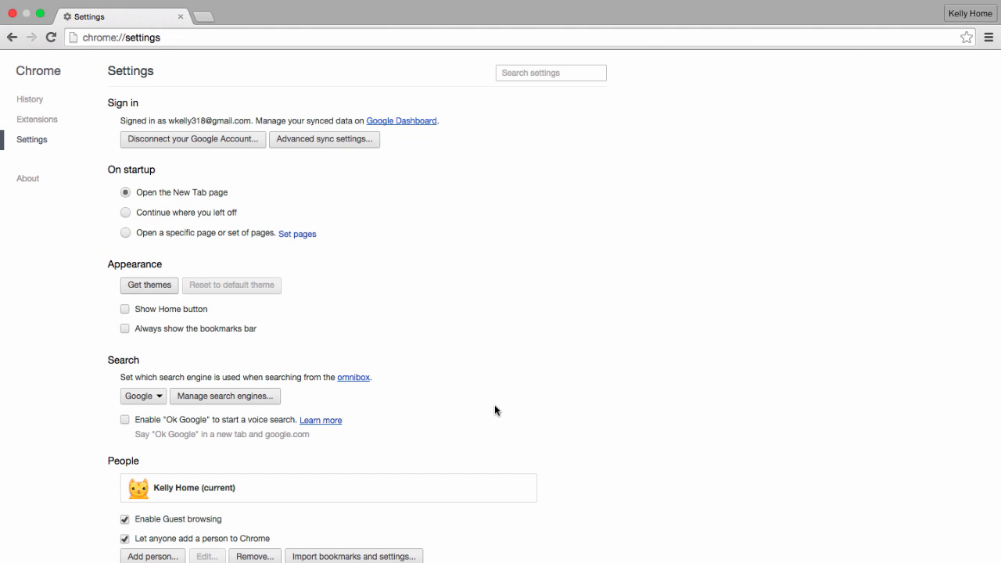
Step: Add the Summer Fields theme from the Chrome Web Store
{"action": "left_click", "coordinate": [149, 284]}
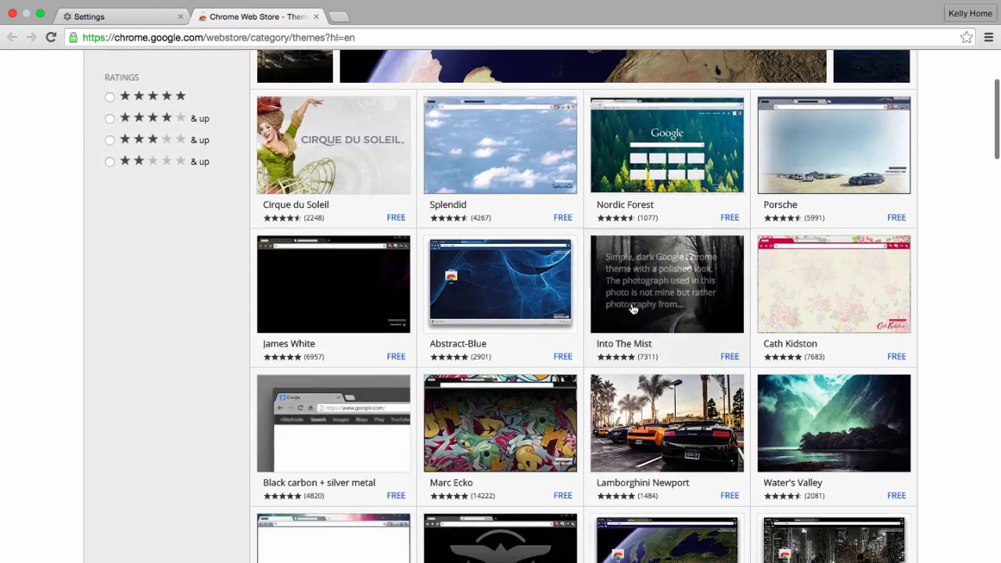
{"action": "scroll", "scroll_direction": "down", "scroll_amount": 3}
{"action": "type", "text": "summertime"}
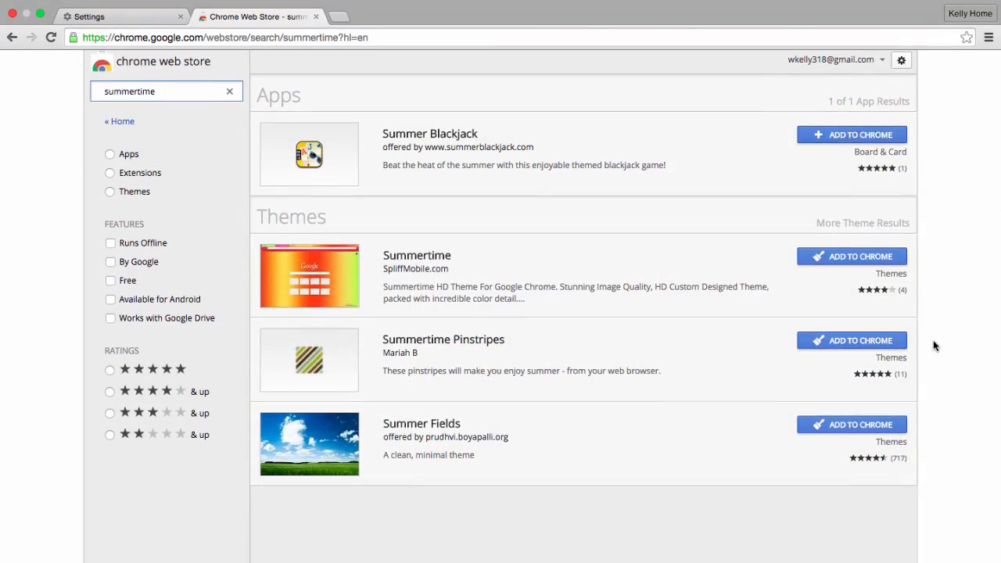
{"action": "left_click", "coordinate": [852, 427]}
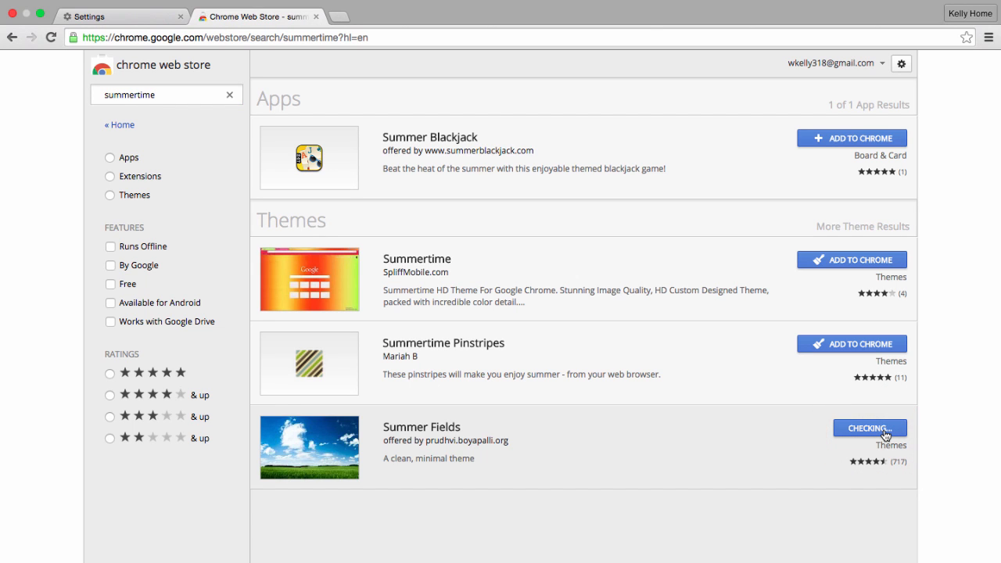
{"action": "left_click", "coordinate": [870, 428]}
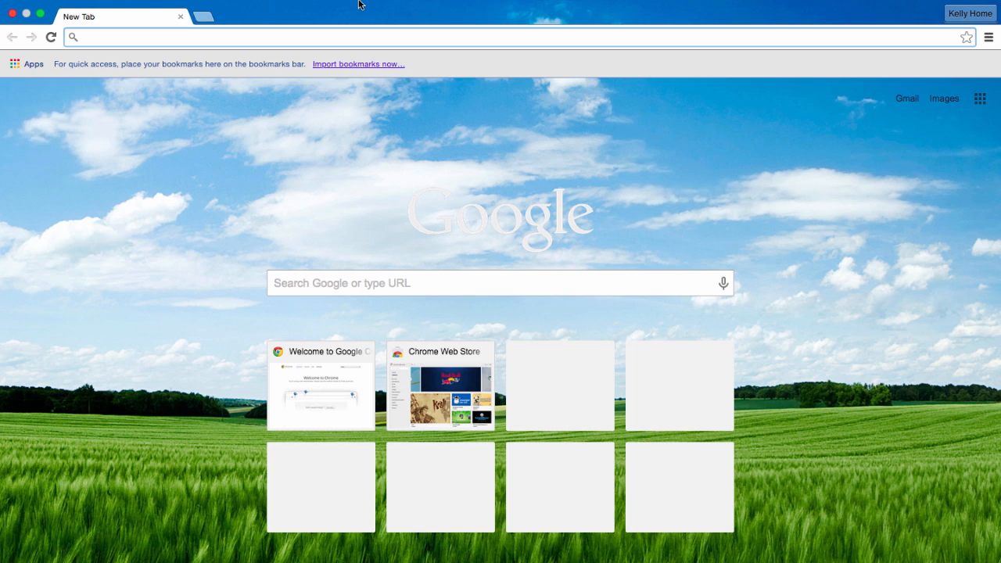
Step: Add a second Chrome person signed in with the work Google account
{"action": "left_click", "coordinate": [308, 7]}
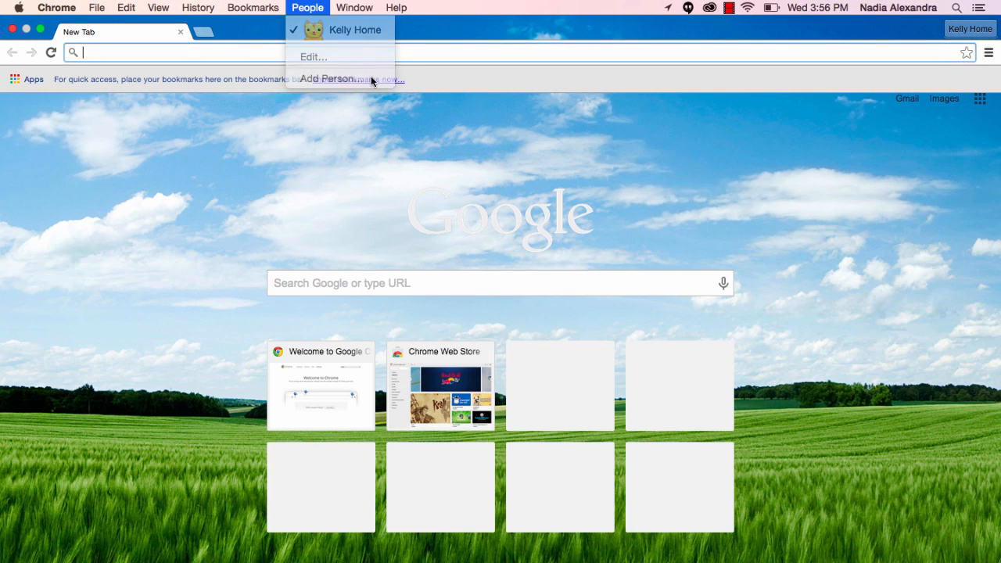
{"action": "left_click", "coordinate": [326, 79]}
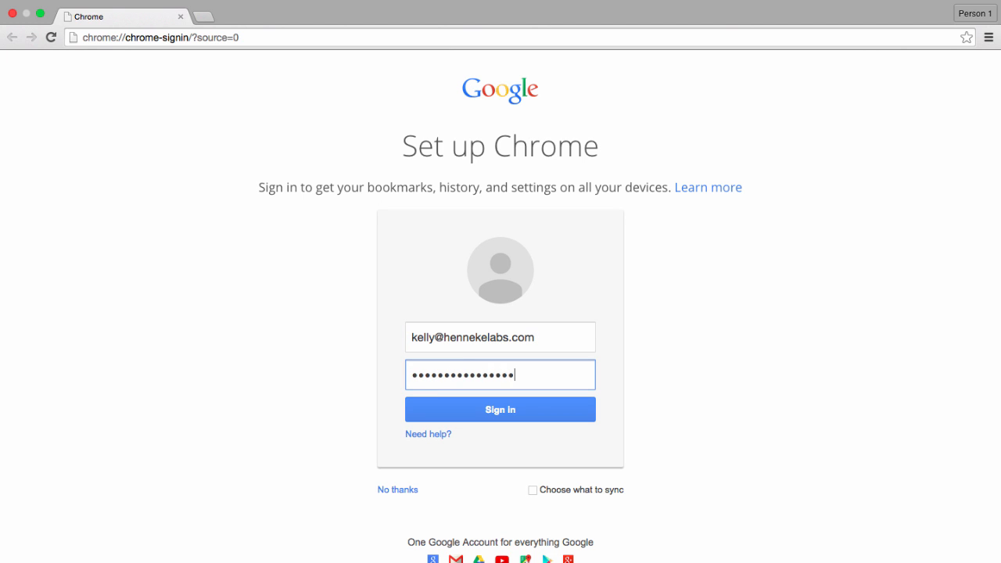
{"action": "left_click", "coordinate": [500, 409]}
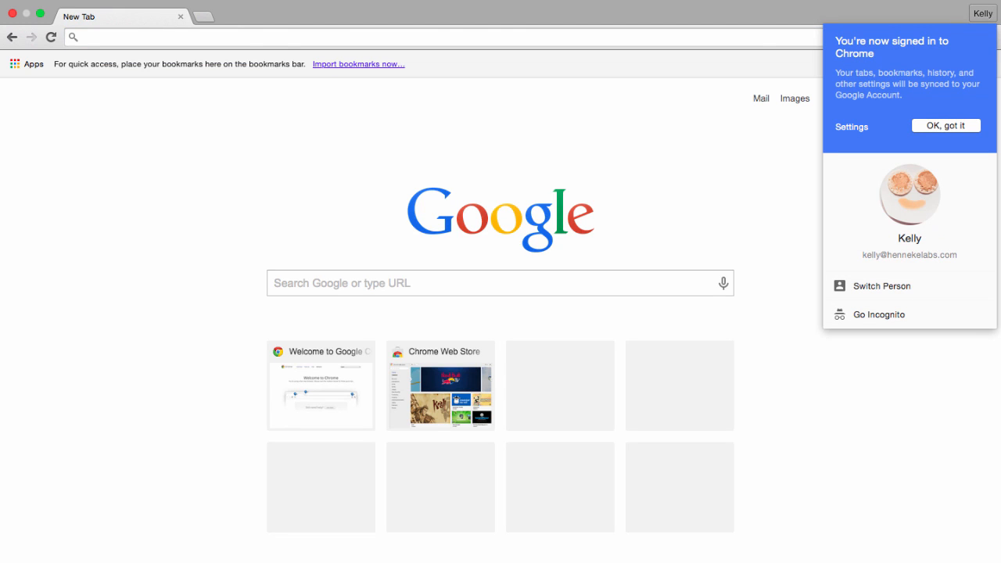
{"action": "mouse_move", "coordinate": [944, 126]}
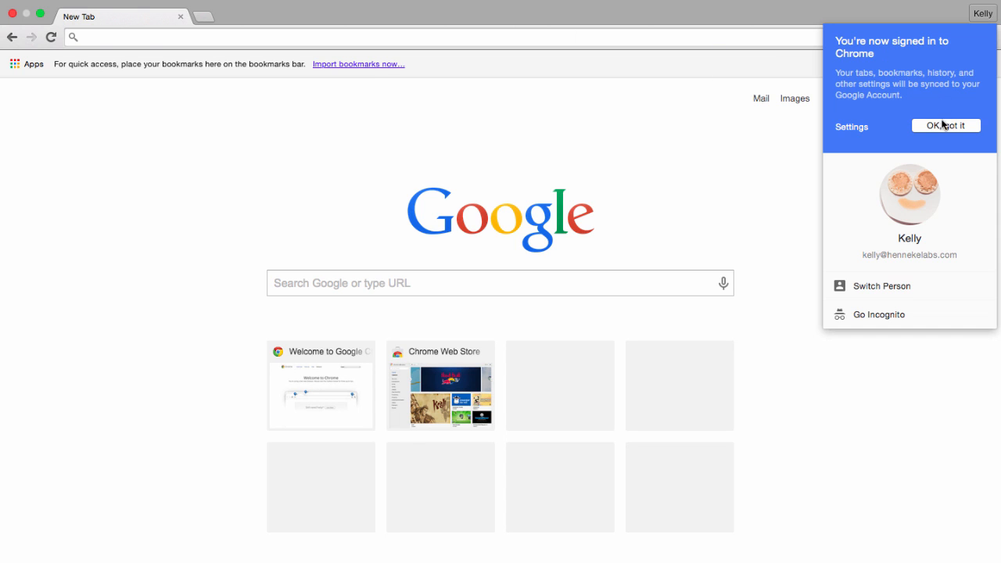
{"action": "left_click", "coordinate": [946, 125]}
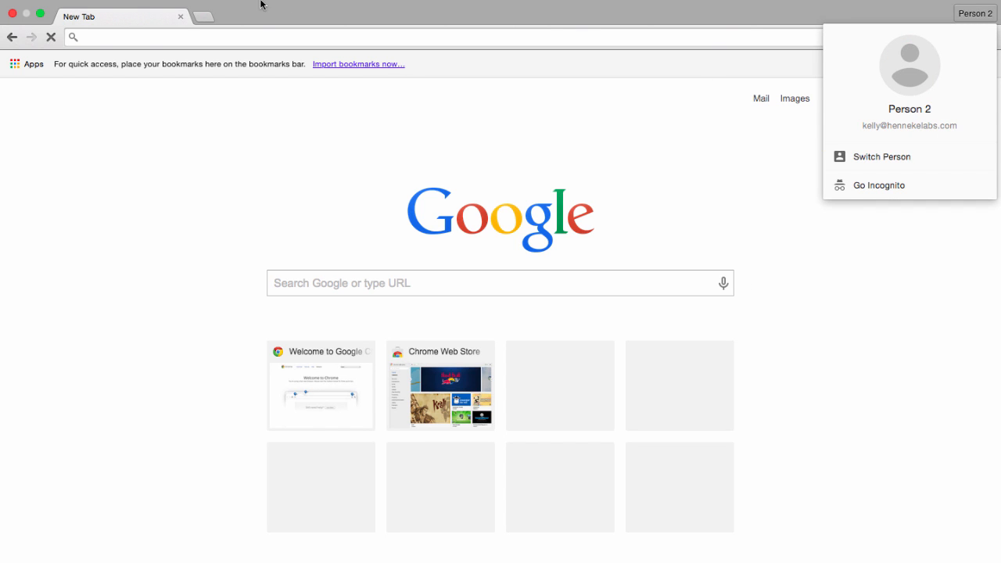
{"action": "left_click", "coordinate": [308, 7]}
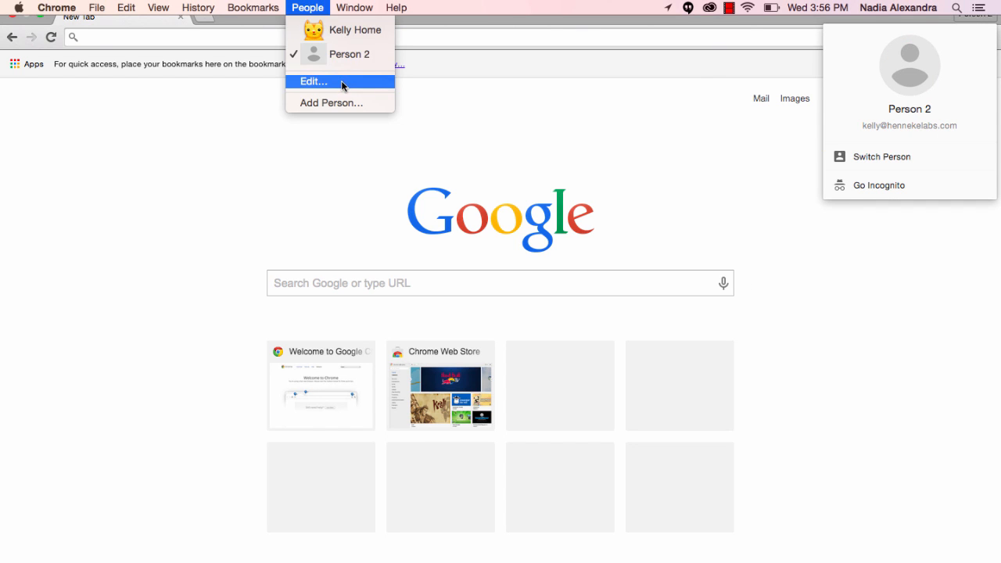
Step: Give the second person the cupcake avatar and the name Kelly Work
{"action": "left_click", "coordinate": [313, 82]}
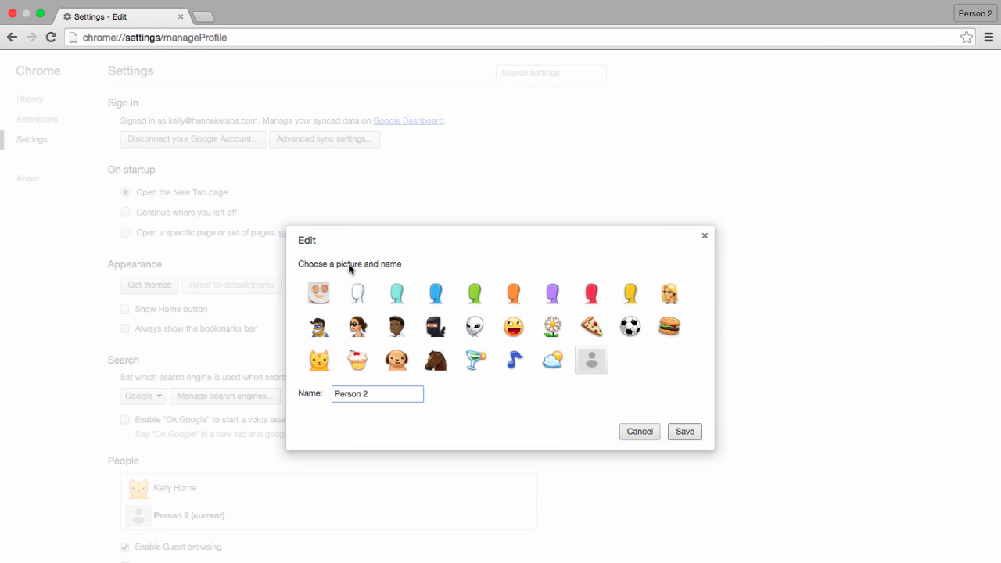
{"action": "left_click", "coordinate": [436, 360]}
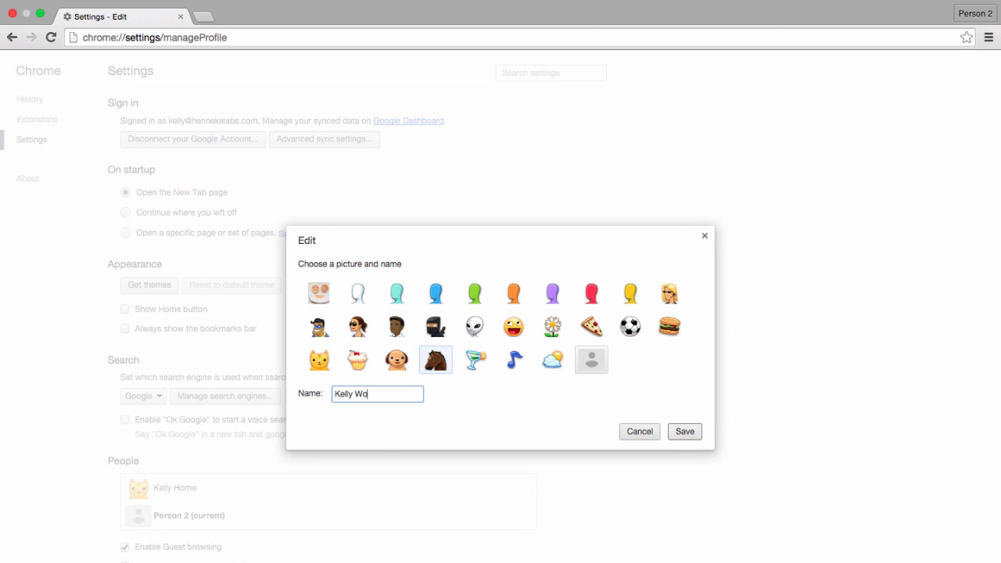
{"action": "left_click", "coordinate": [357, 359]}
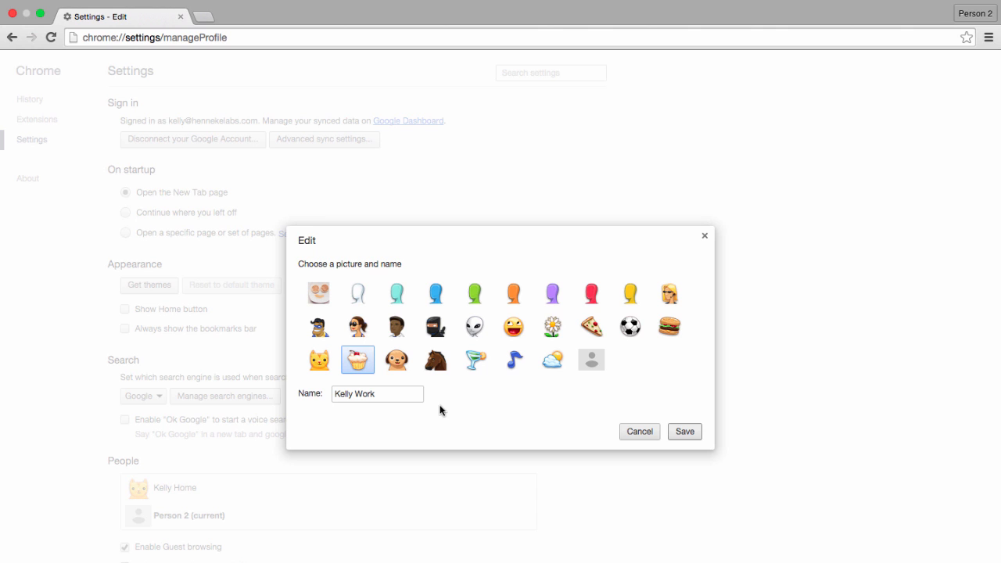
{"action": "left_click", "coordinate": [683, 431]}
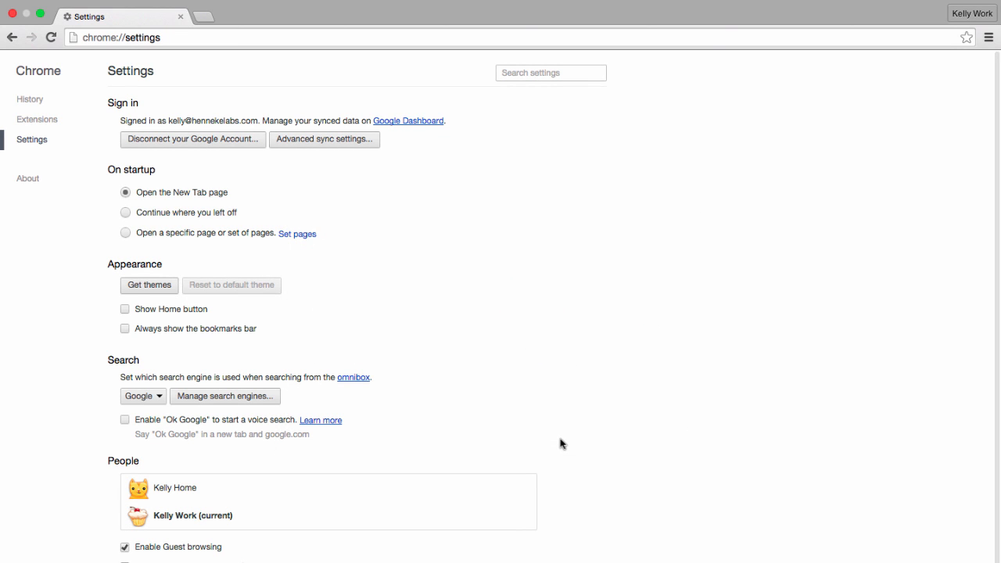
{"action": "scroll", "scroll_direction": "down", "scroll_amount": 3}
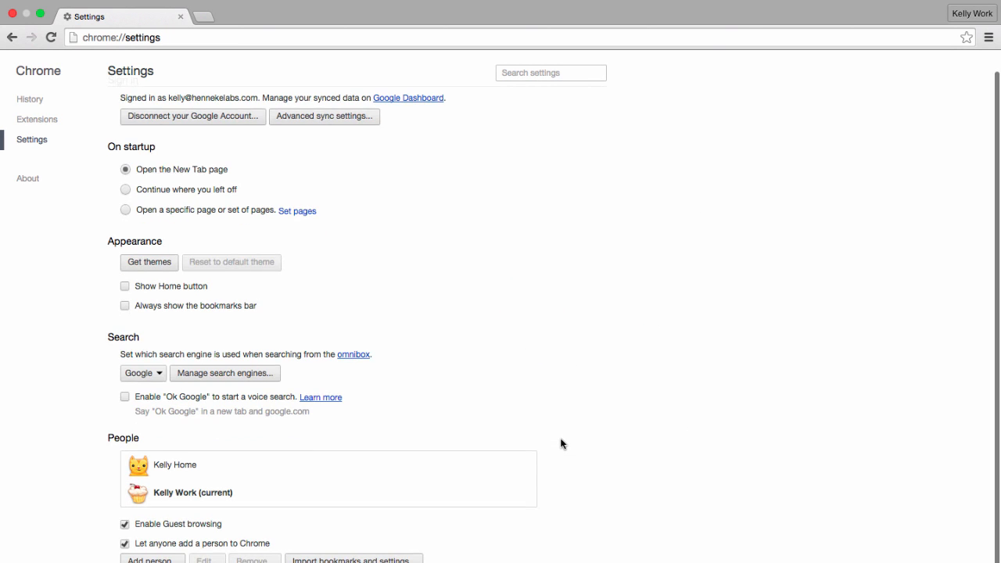
Step: Search the Web Store for 'flowers' and add the Purple flowers theme
{"action": "left_click", "coordinate": [149, 261]}
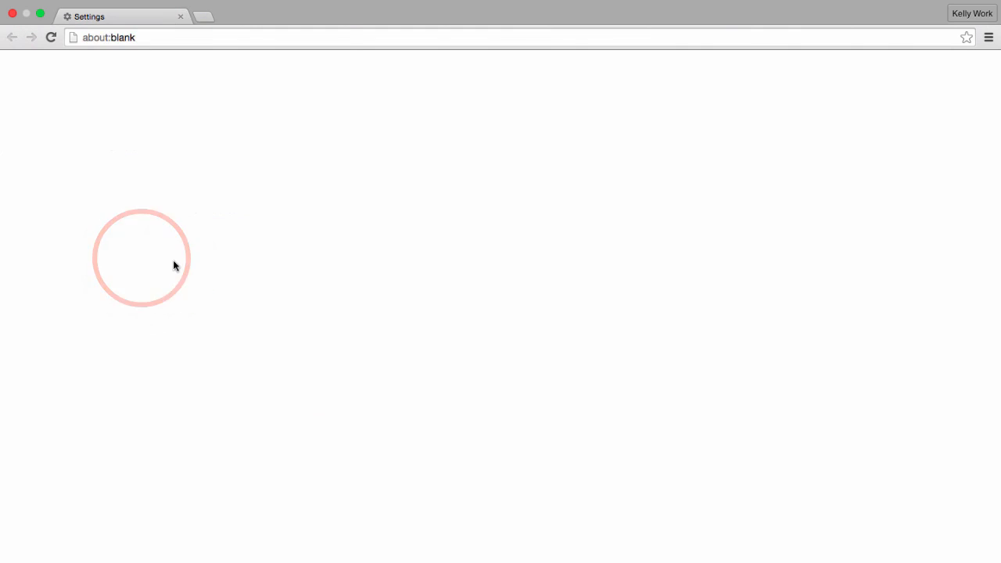
{"action": "left_click", "coordinate": [258, 15]}
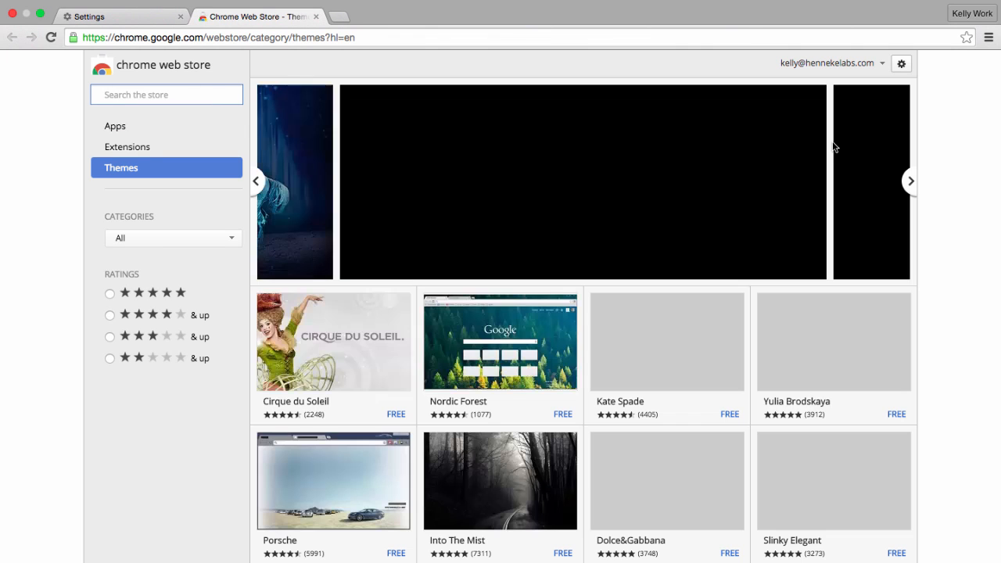
{"action": "type", "text": "flowers"}
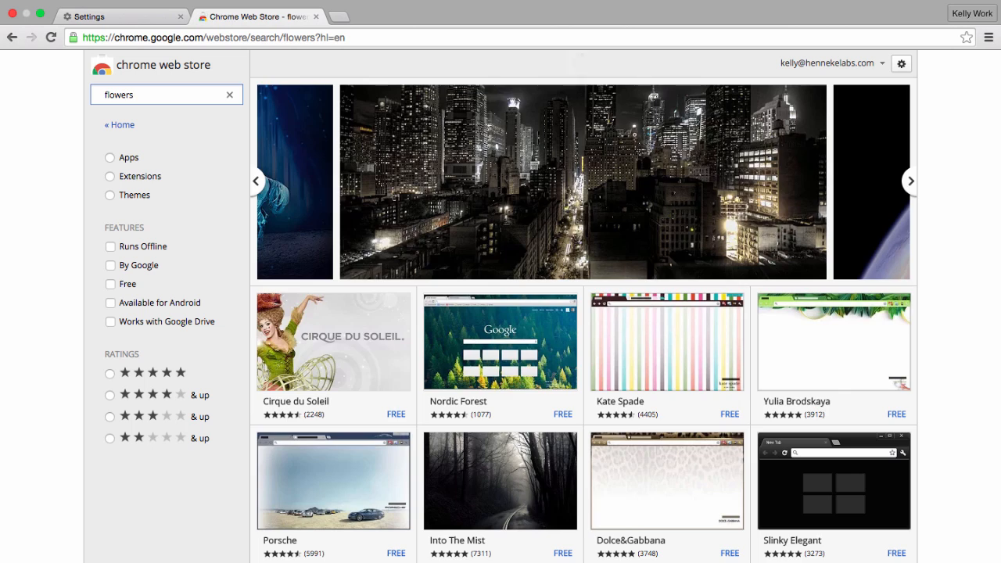
{"action": "scroll", "scroll_direction": "down", "scroll_amount": 3}
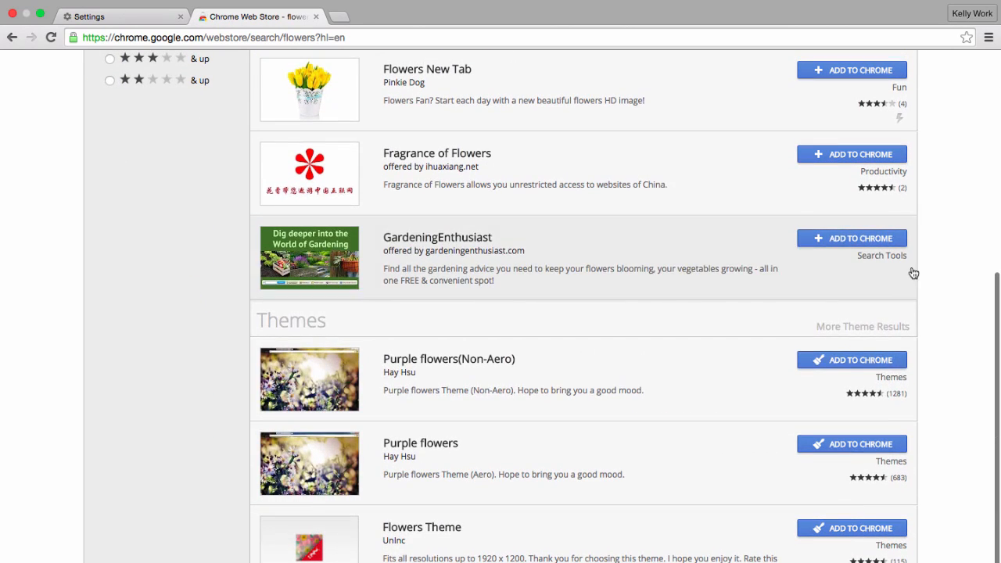
{"action": "left_click", "coordinate": [851, 360]}
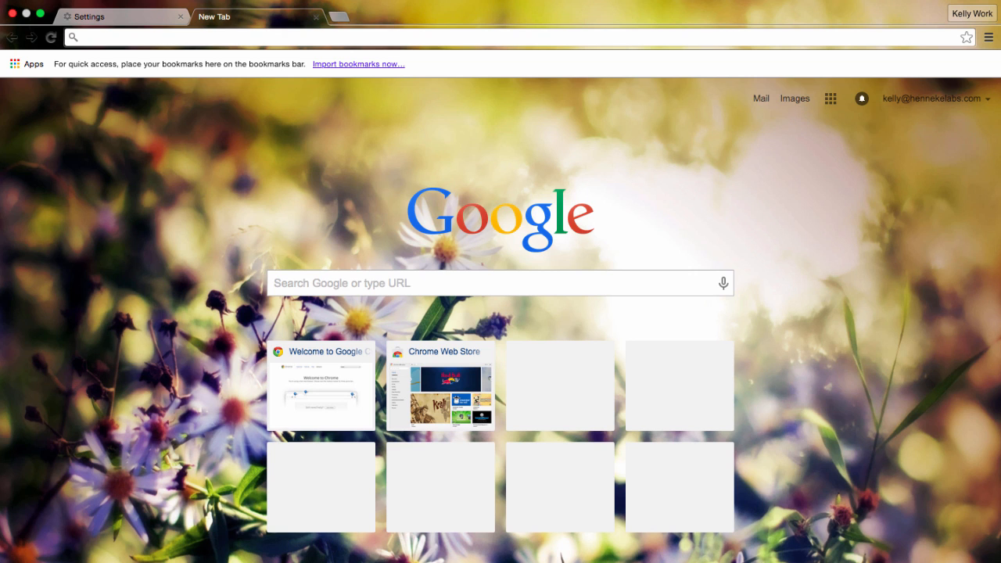
{"action": "left_click", "coordinate": [158, 7]}
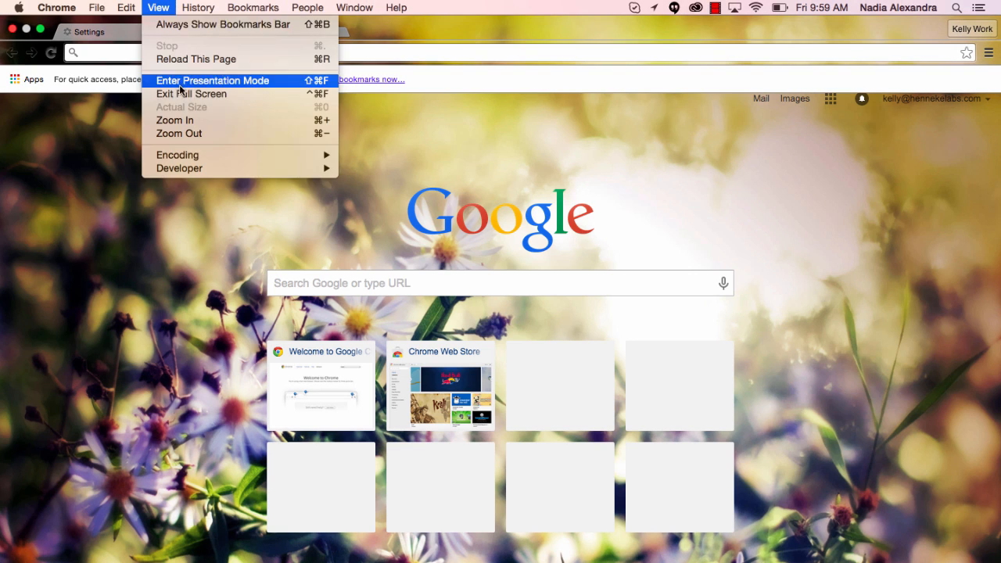